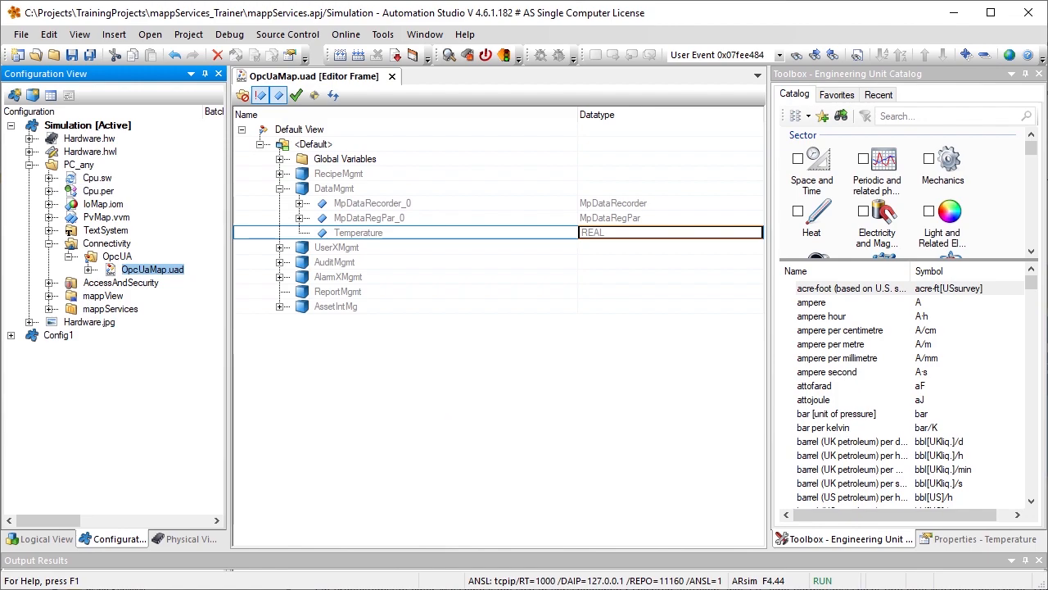
mouse_move(423, 470)
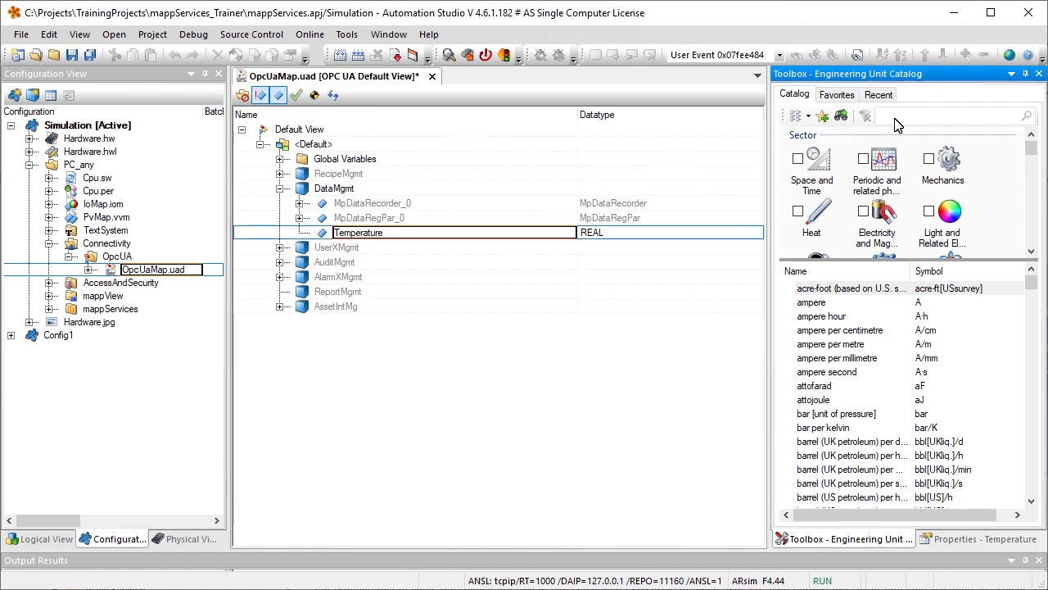
- Search the Engineering Unit Catalog for 'degree C' to assign degree Celsius to Temperature
type("degree C")
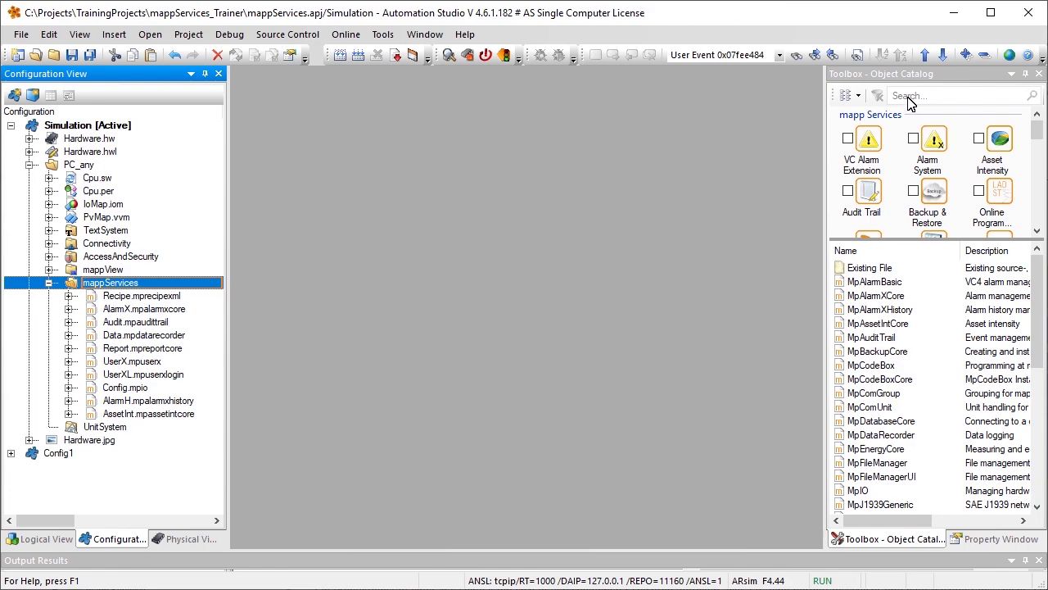
- Add MpComUnit from the Object Catalog and open Config_1.mpcomunit
type("MpComUnit")
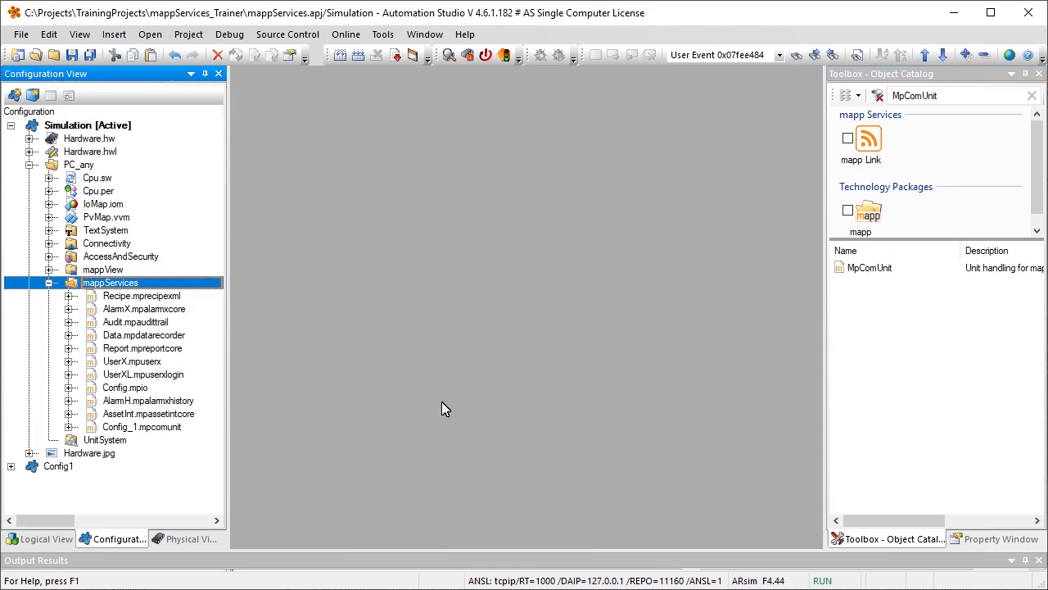
double_click(141, 427)
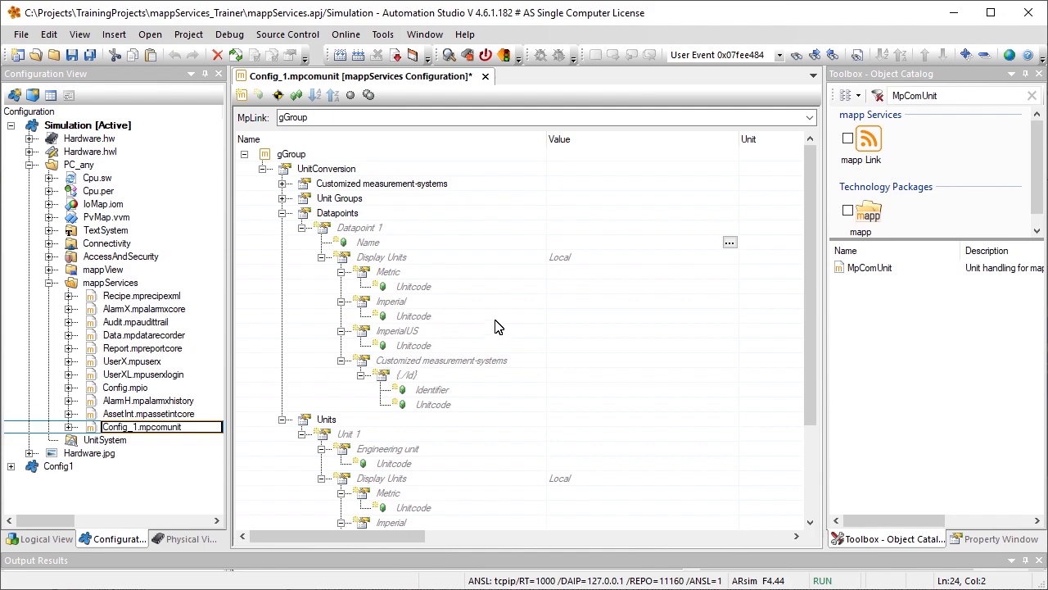
- Set Datapoint 1's name to the DataMgmt Temperature variable
left_click(728, 242)
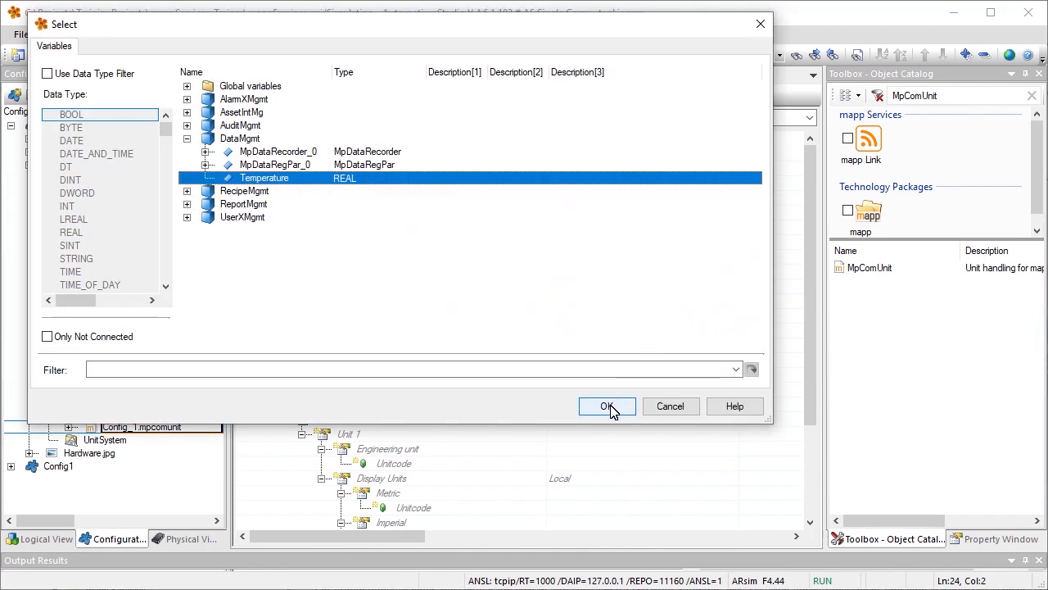
left_click(607, 405)
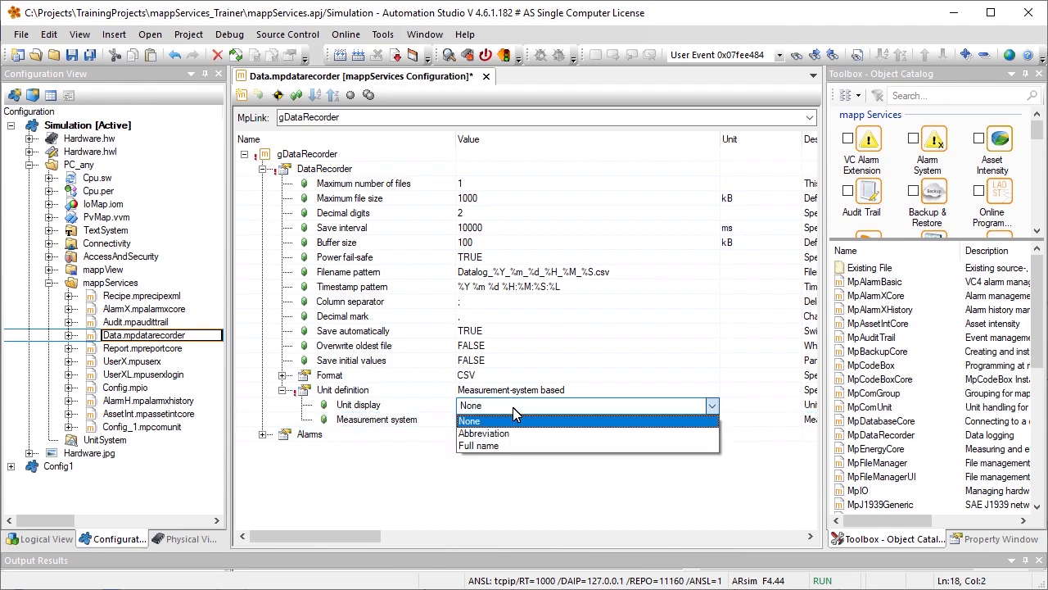
mouse_move(502, 436)
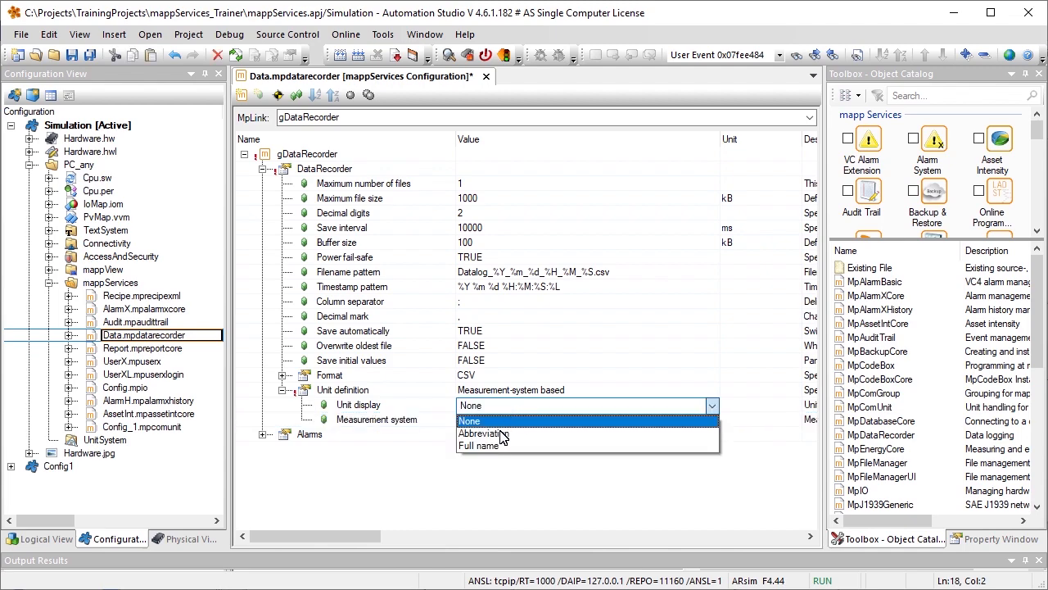
mouse_move(492, 451)
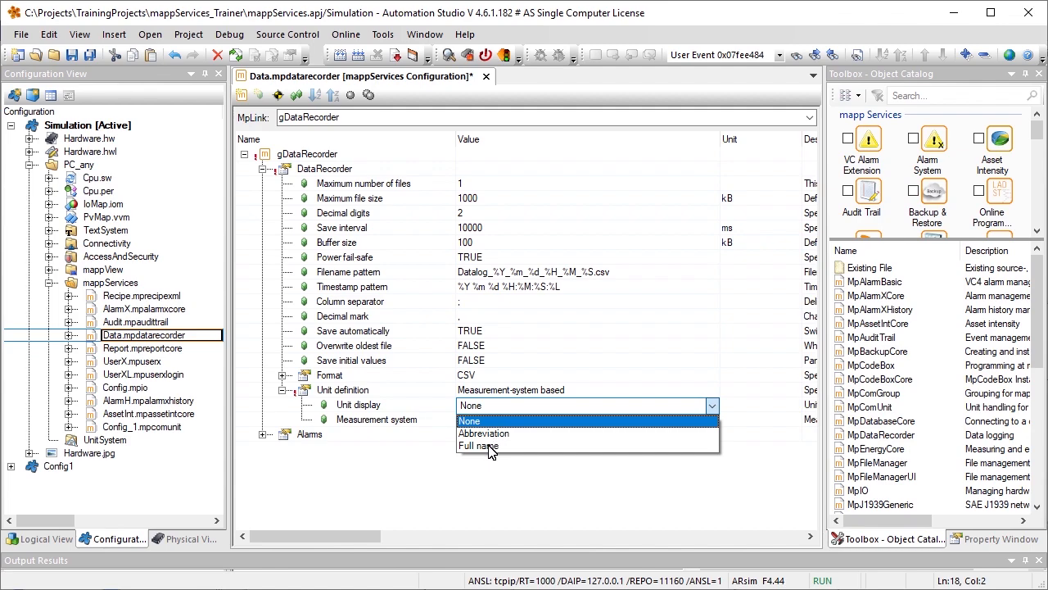
- Set the Data.mpdatarecorder unit display to Full name
left_click(479, 445)
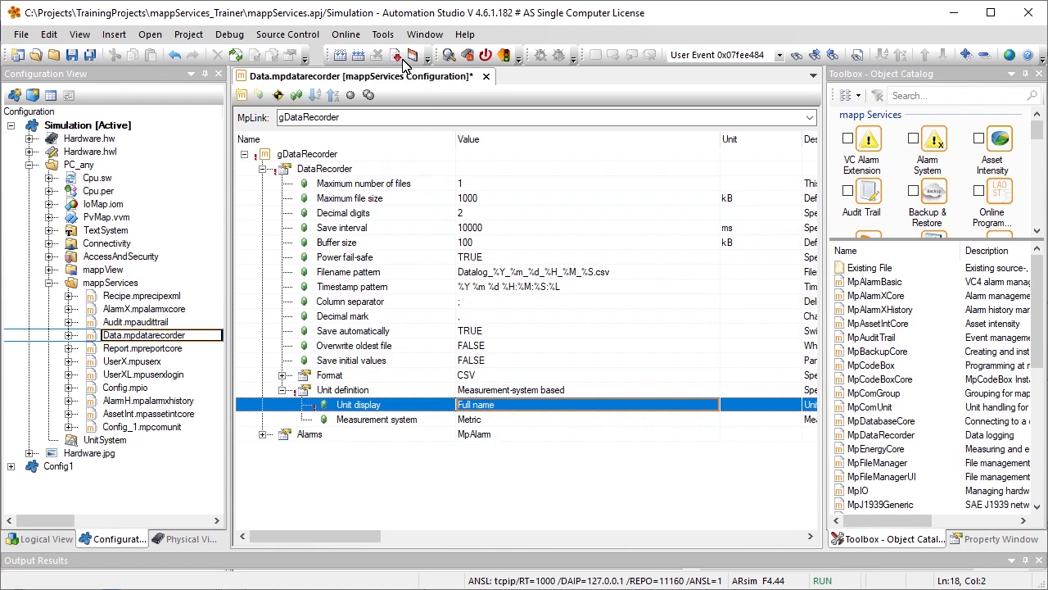
left_click(415, 55)
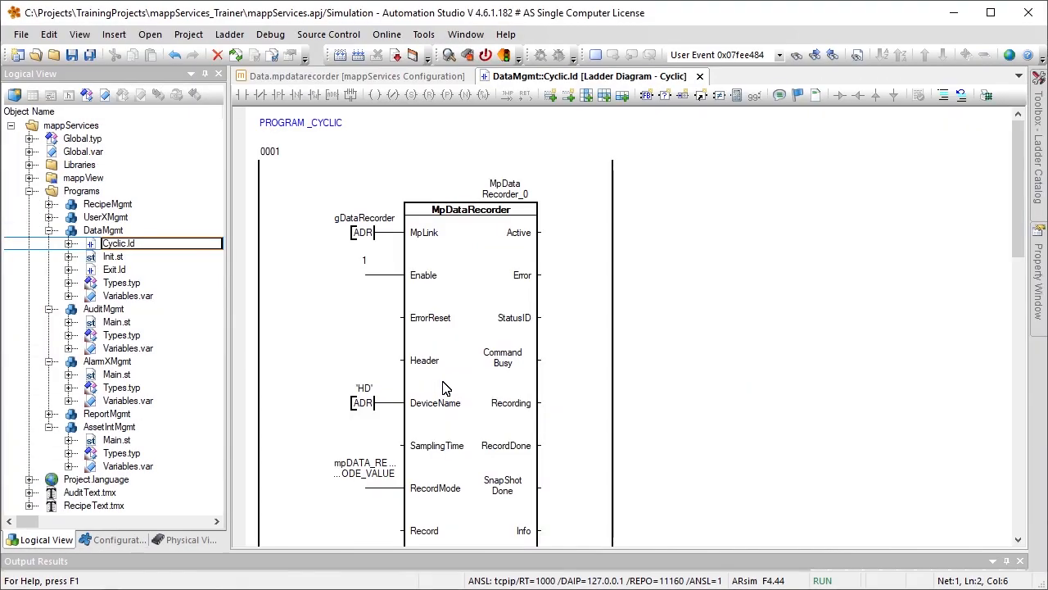
mouse_move(479, 159)
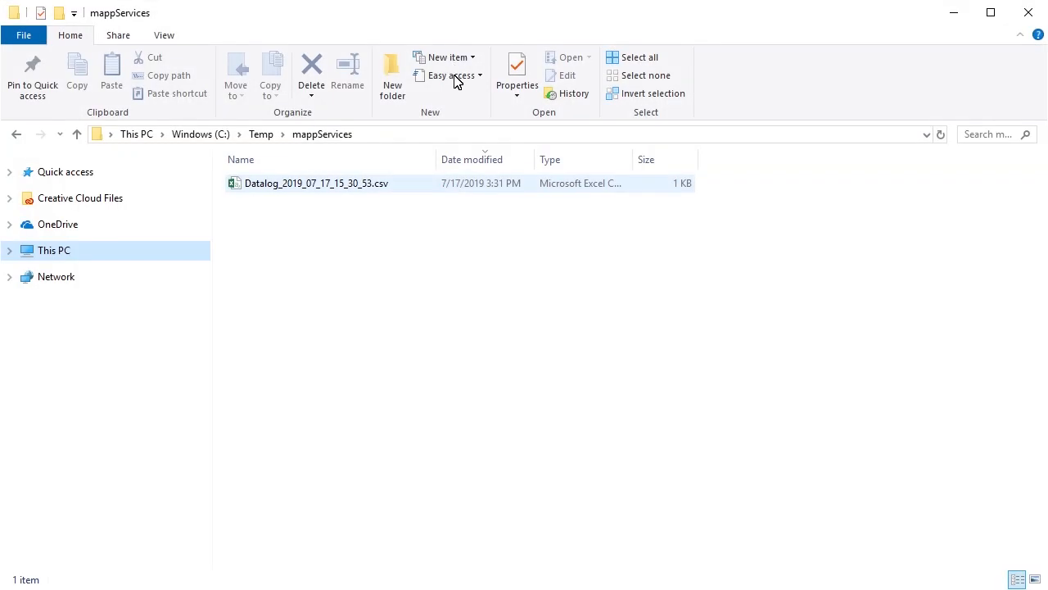
- Open the Datalog CSV from C:\Temp\mappServices in Excel
double_click(316, 183)
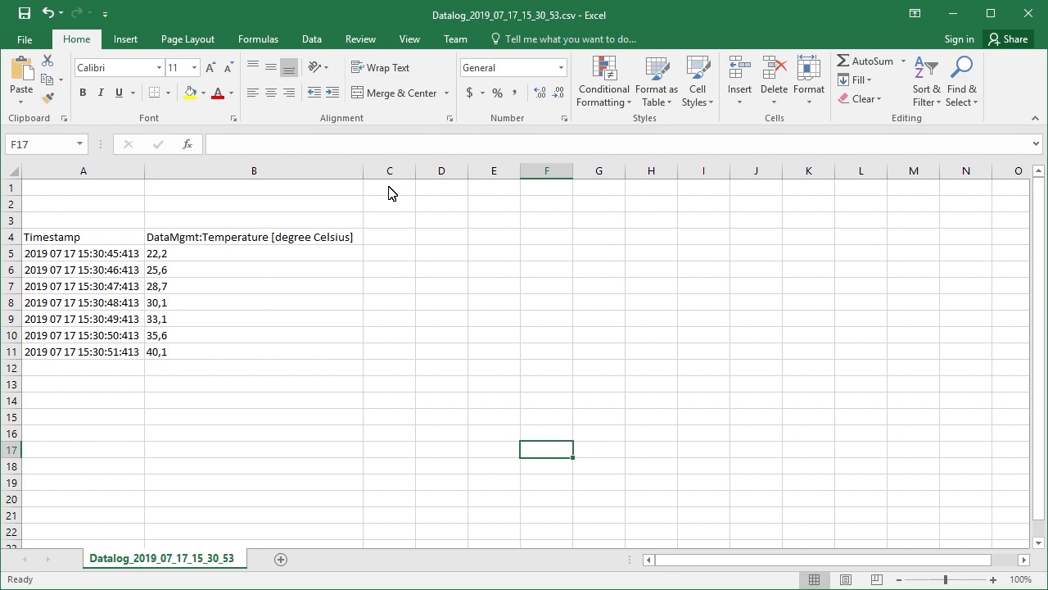